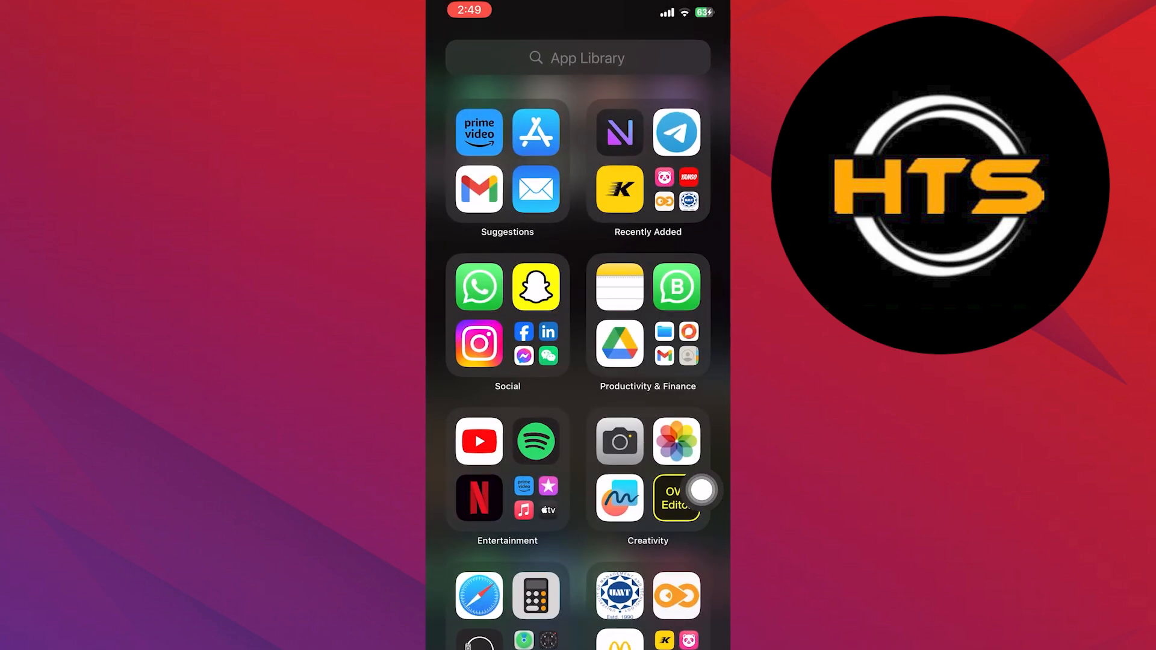
mouse_move(694, 171)
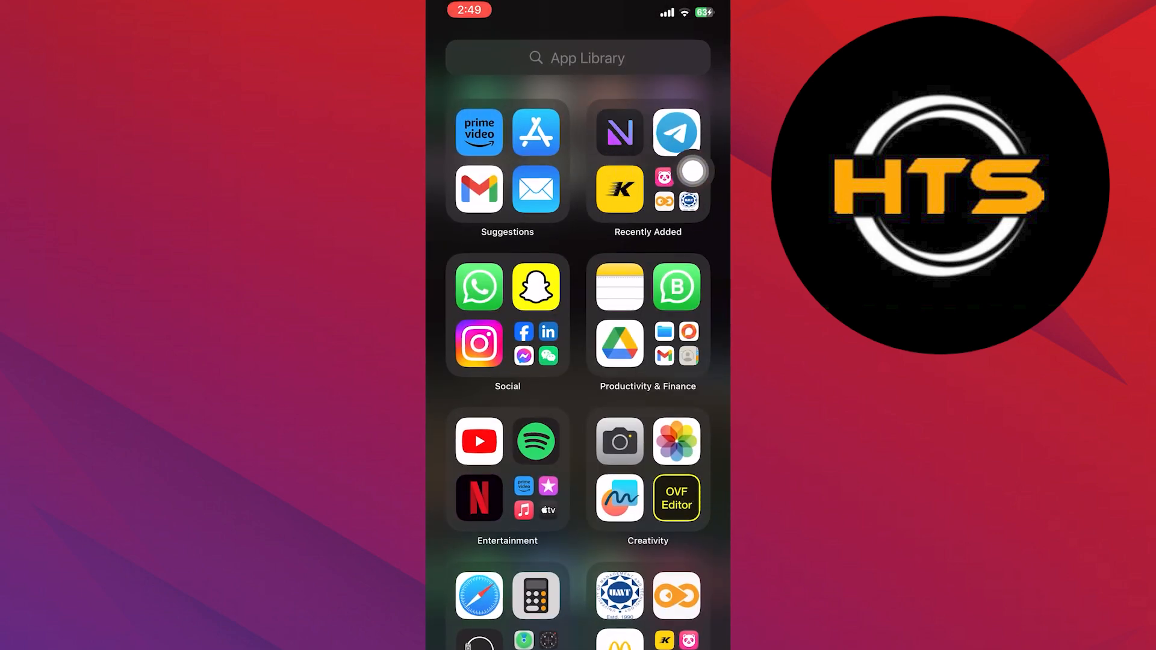
Launch Telegram from the App Library onto its Chats list
left_click(619, 133)
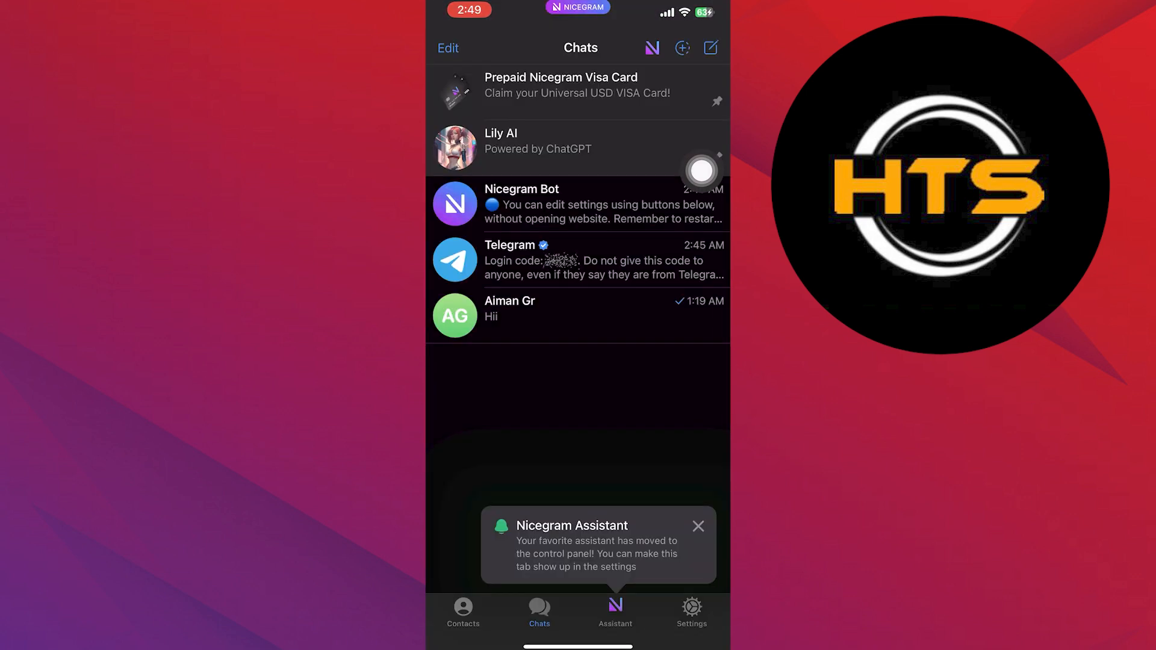
scroll("down", 3)
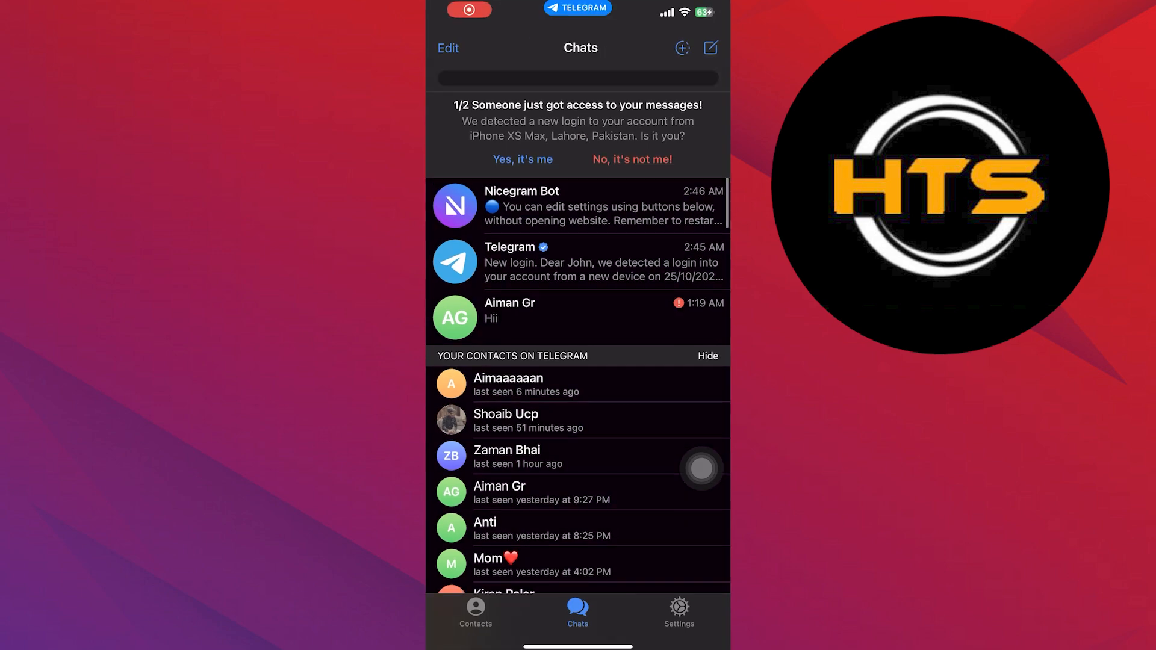
Find the Nicegram Bot chat by searching 'Niceg' and confirm 'I'm 18+ Years Old'
left_click(579, 77)
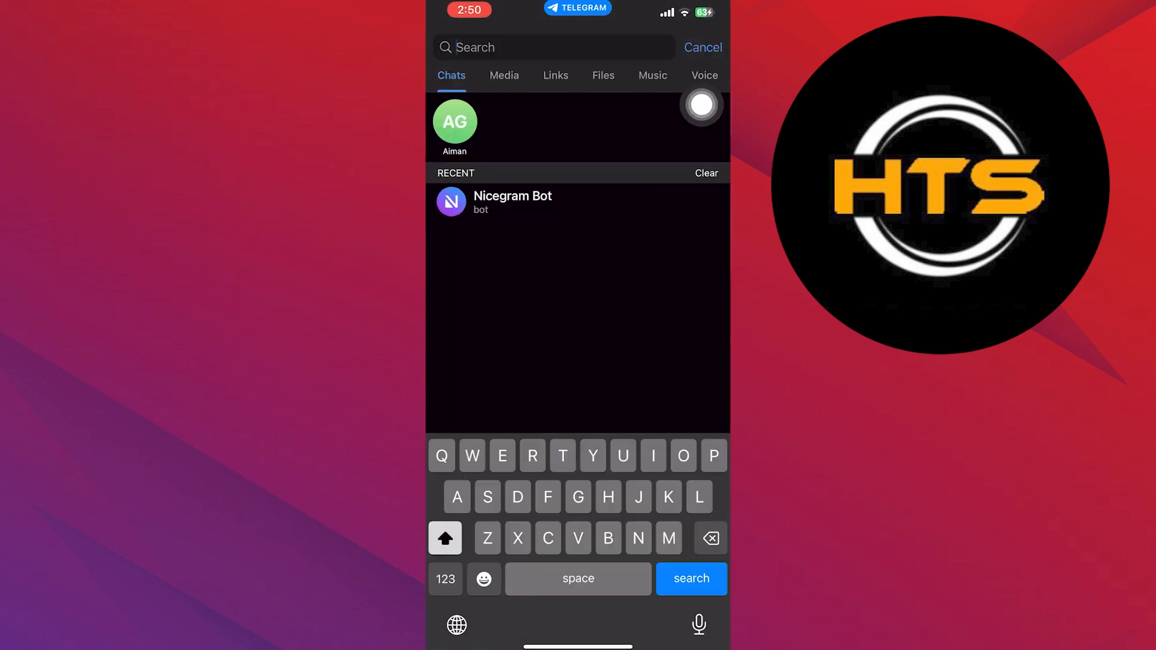
type("Niceg")
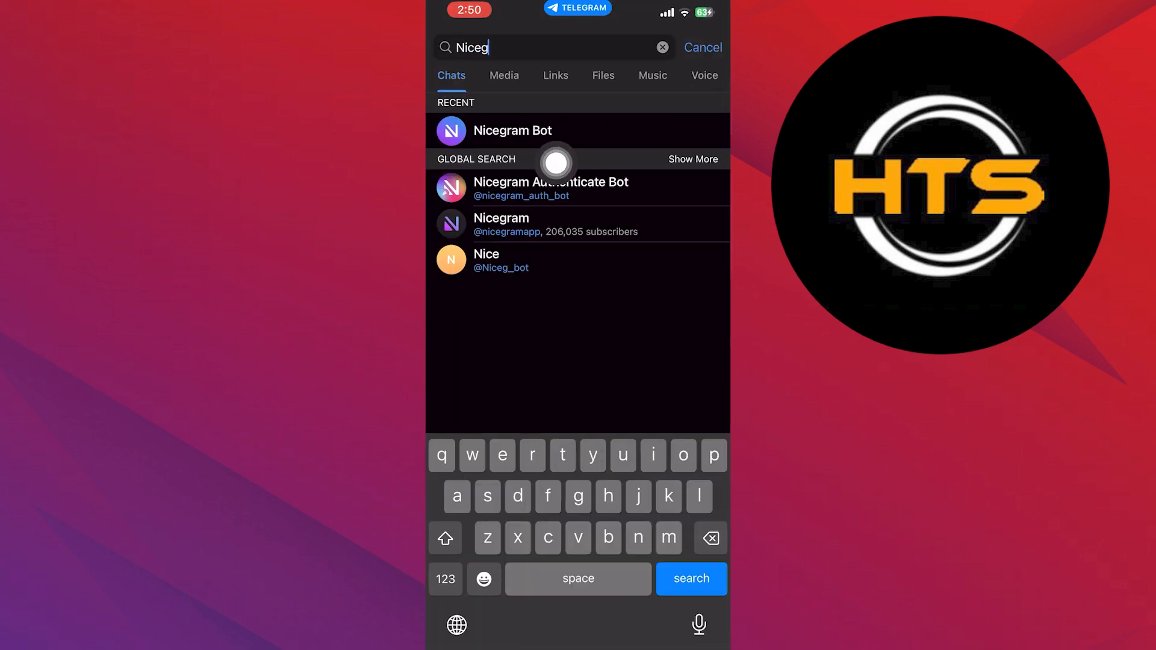
left_click(514, 130)
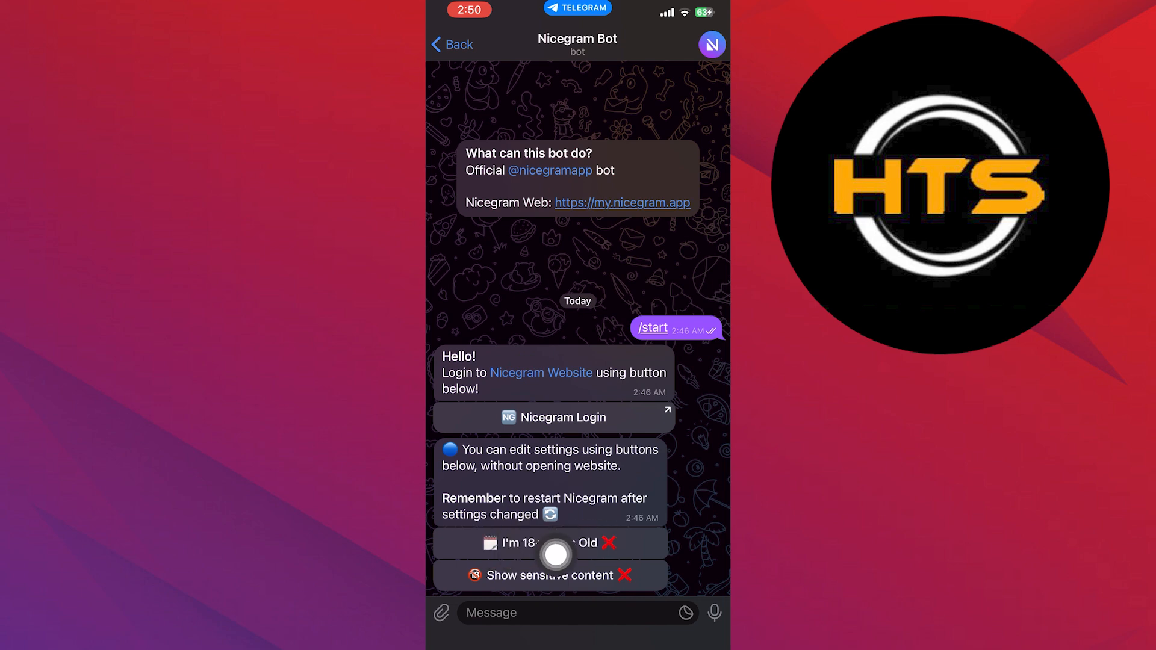
left_click(553, 543)
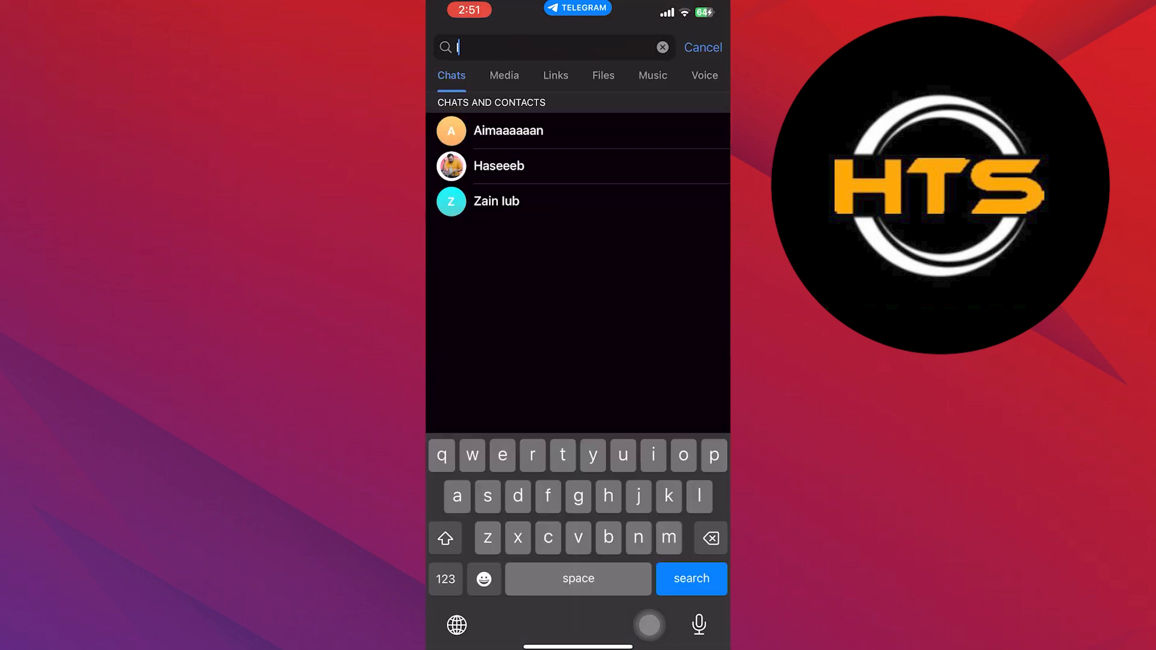
type("Insta")
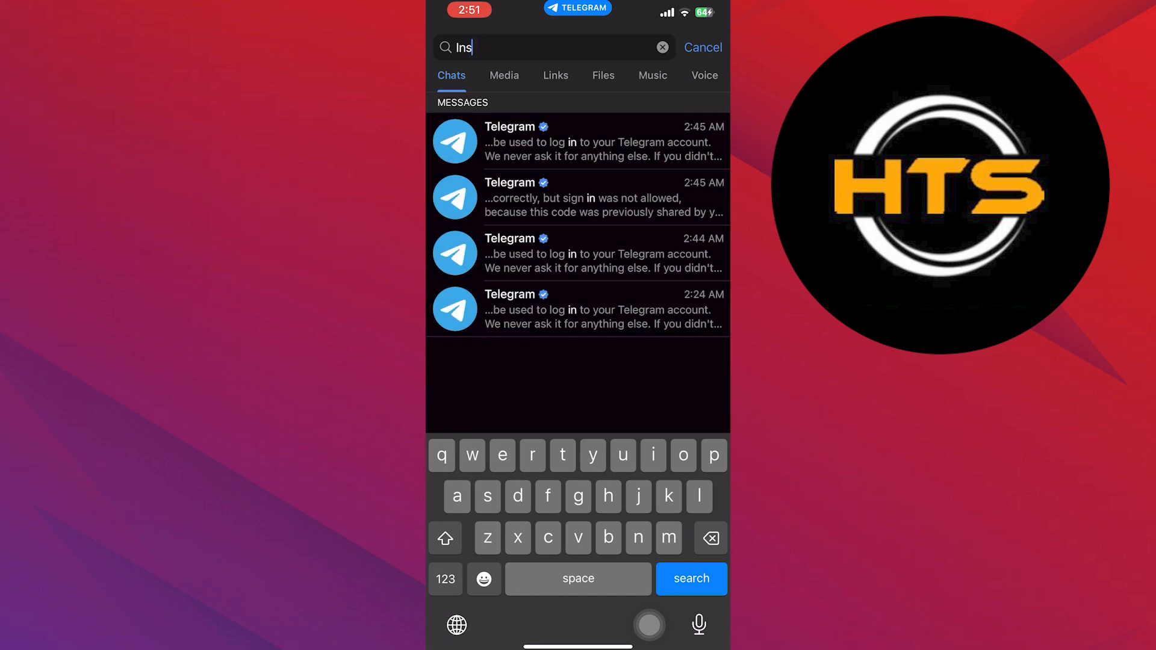
type("tagram")
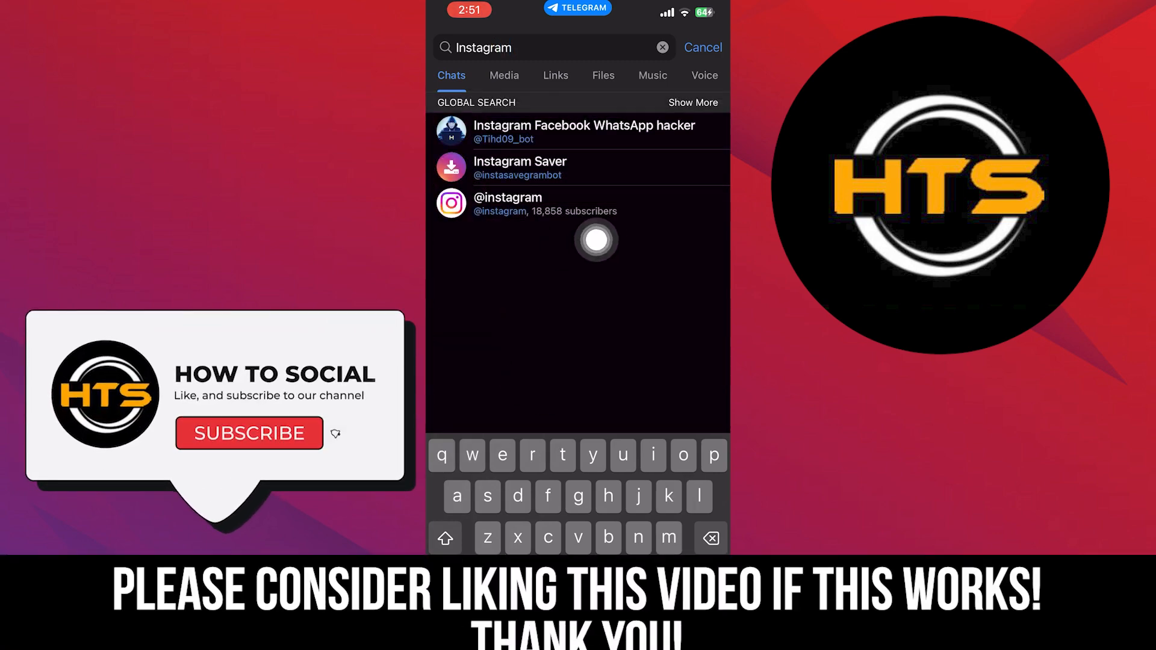
left_click(662, 47)
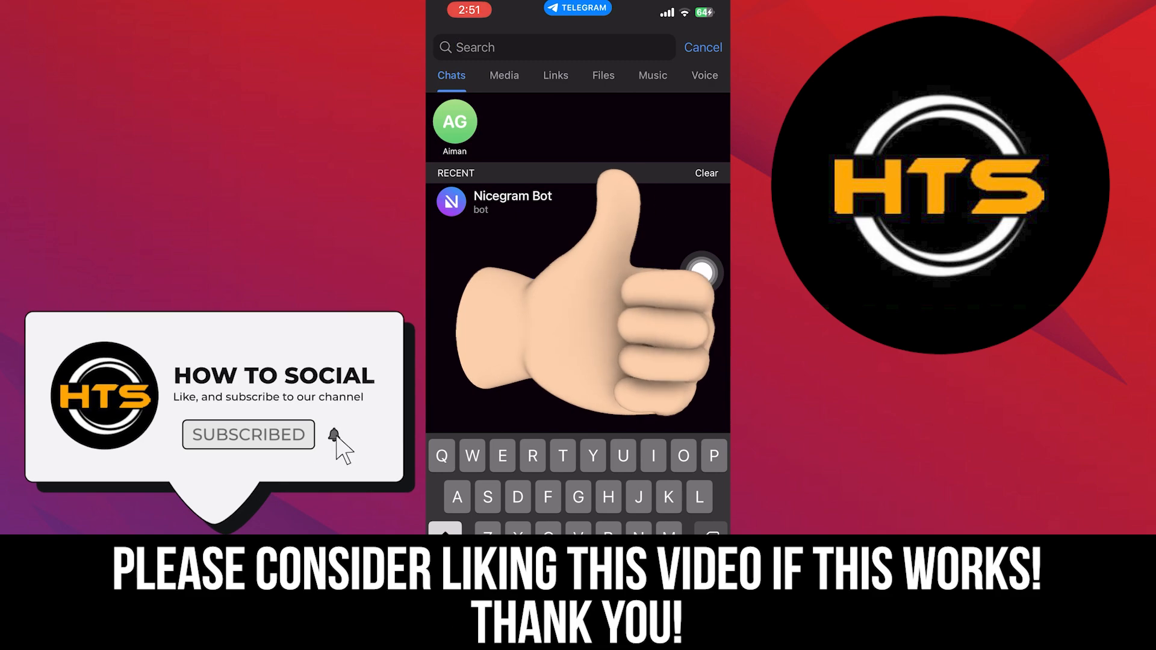